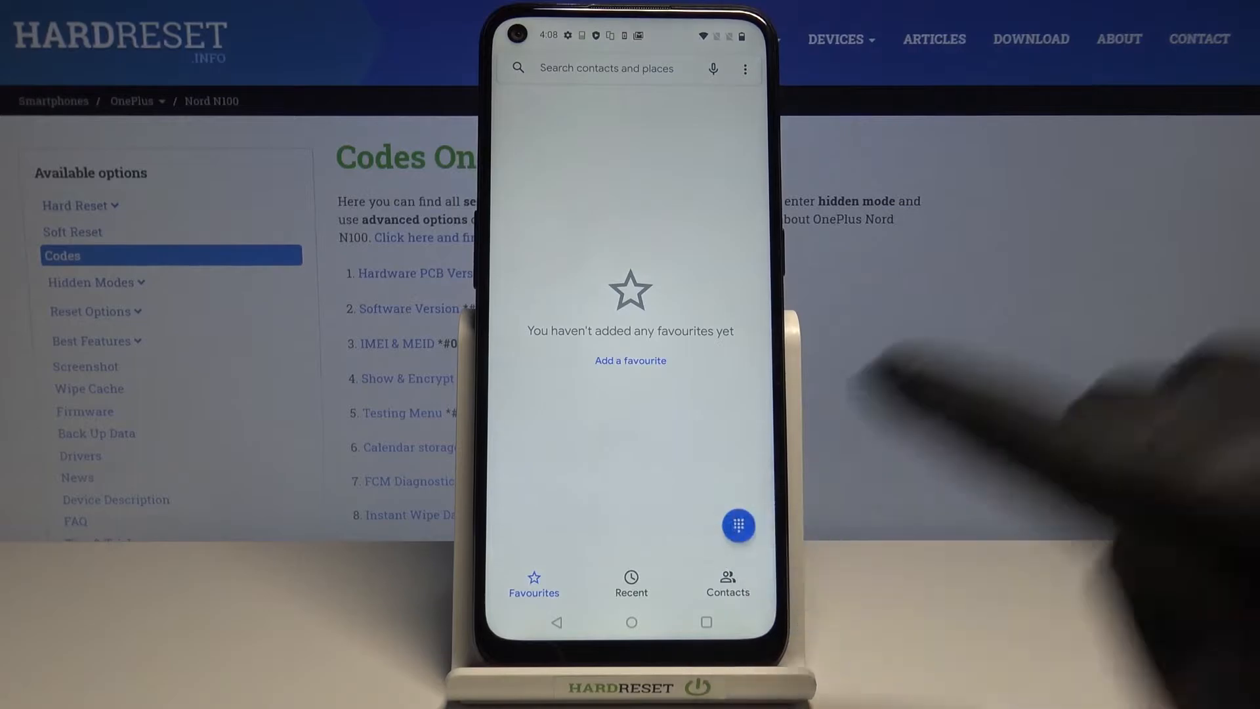
- Bring up the dial pad and dial the *#888# hardware version code
left_click(738, 526)
type("*#888")
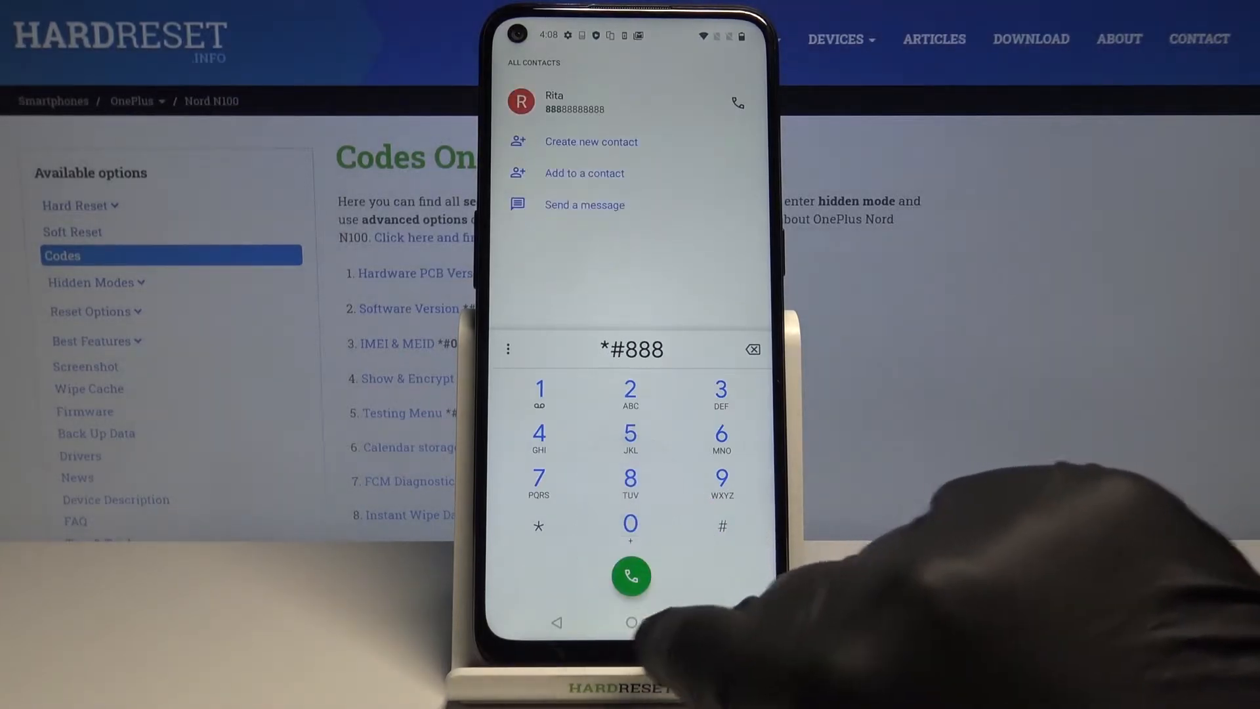
left_click(630, 576)
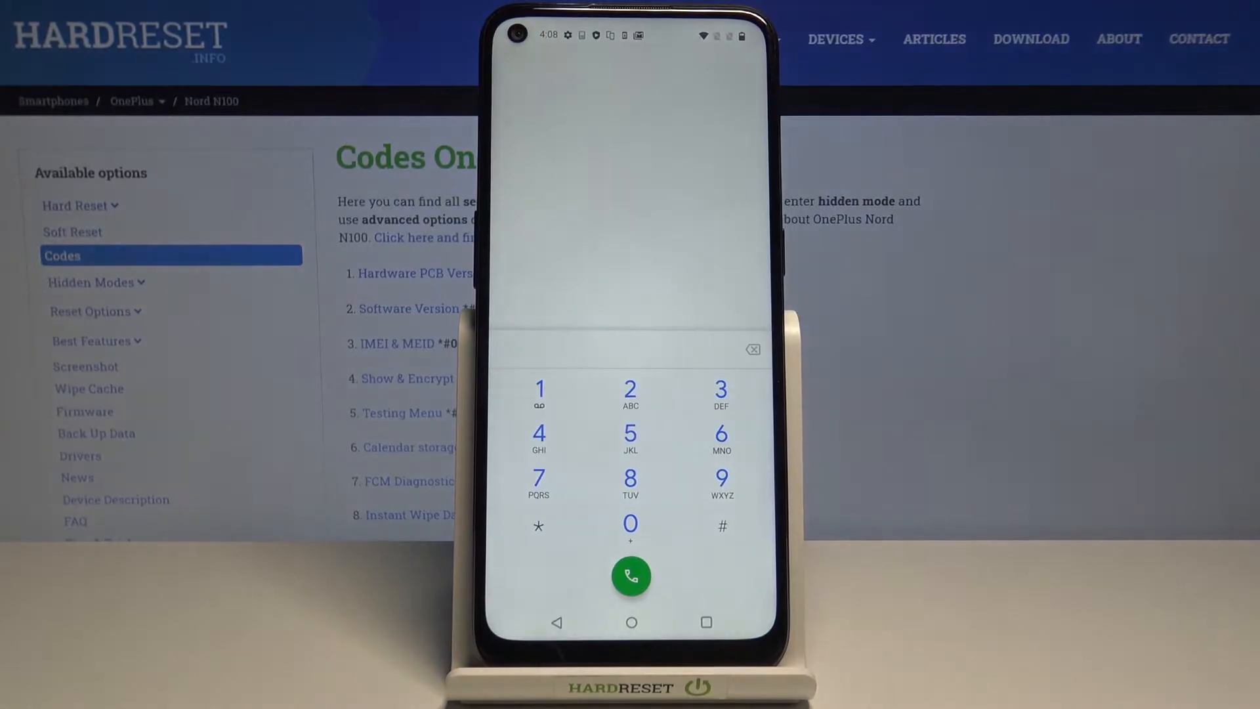
- Enter *#66 on the keypad, listing matching contacts
left_click(538, 526)
type("*#66")
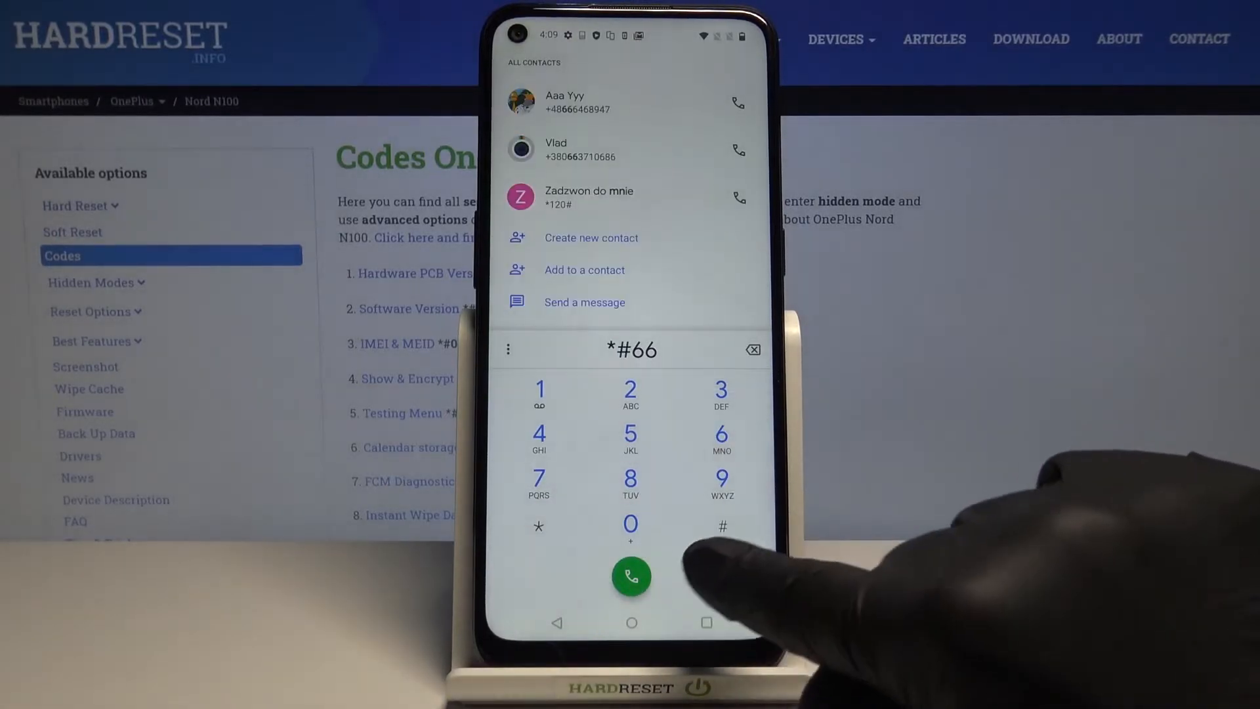
- Replace the digits with *#*#4, the start of the testing code
left_click(630, 576)
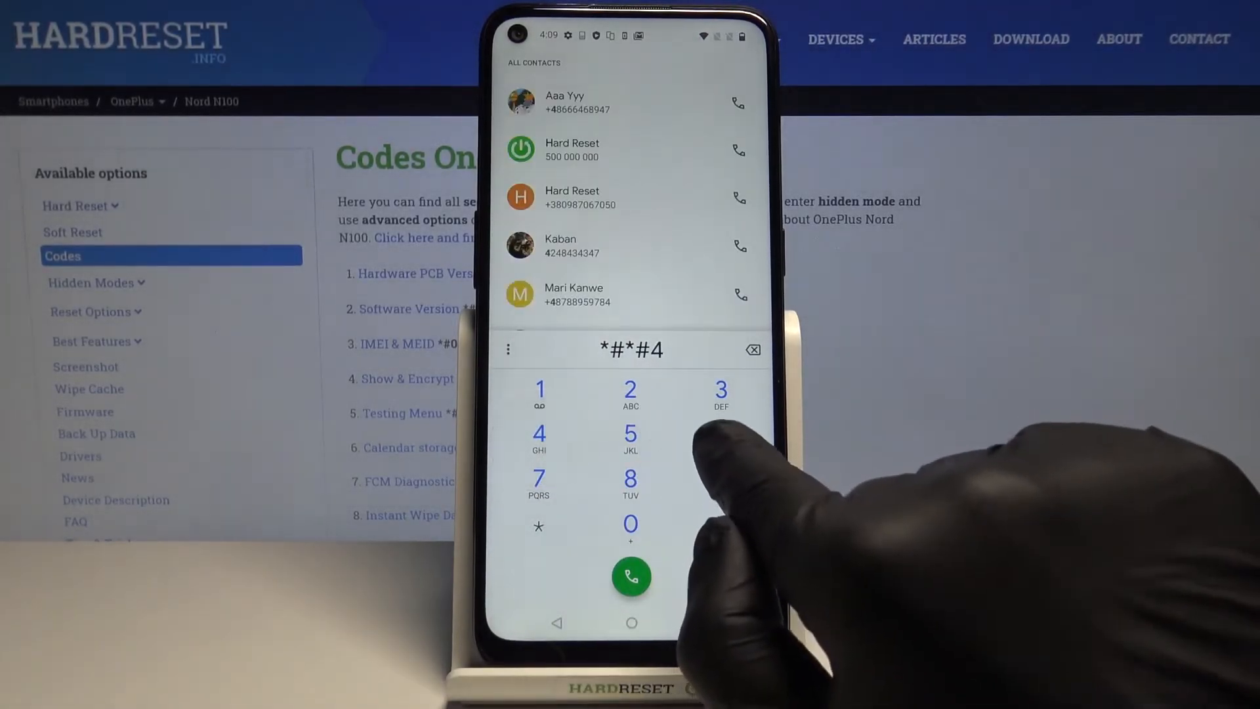
- Complete *#*#4636#*#* to reach Testing, view Phone information and run the ping test
left_click(722, 435)
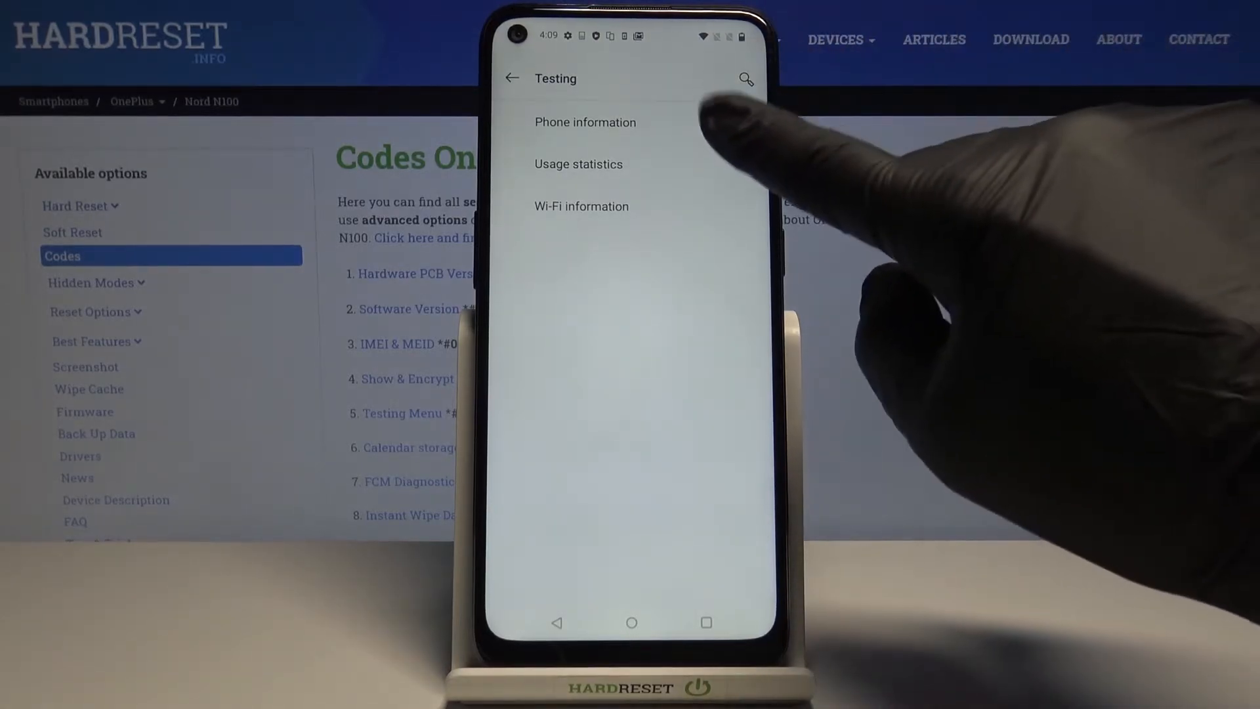
left_click(585, 122)
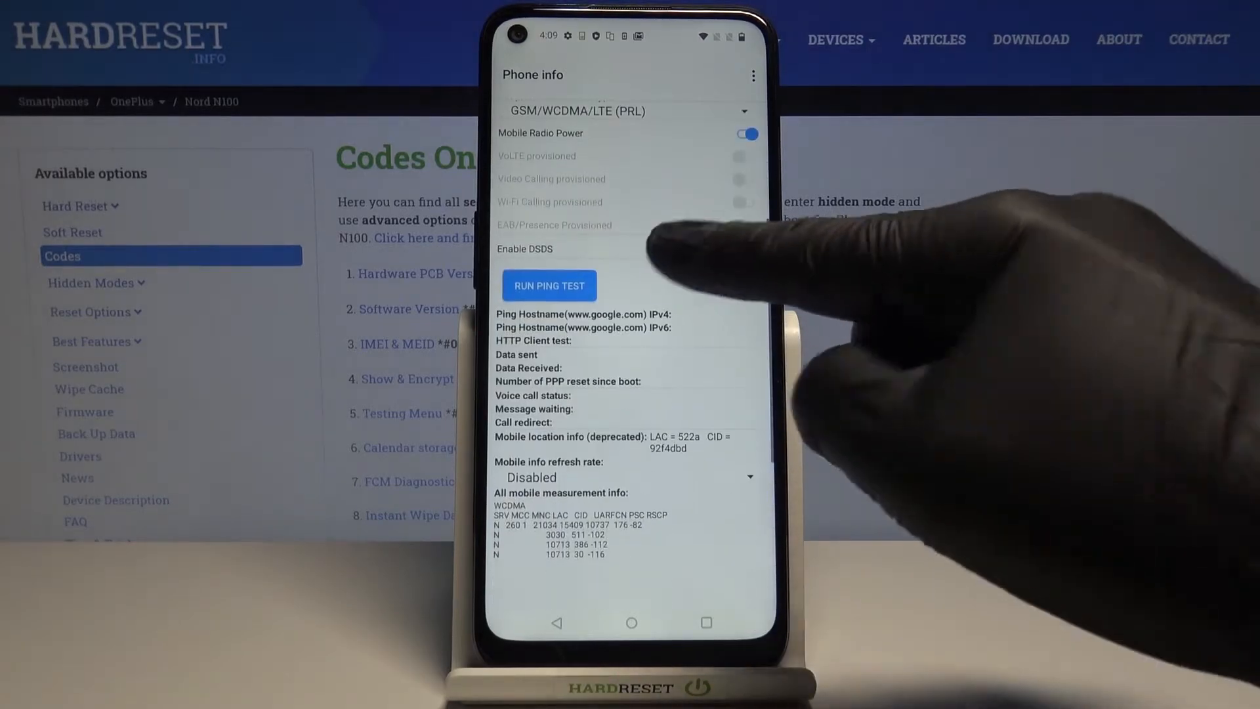
left_click(747, 242)
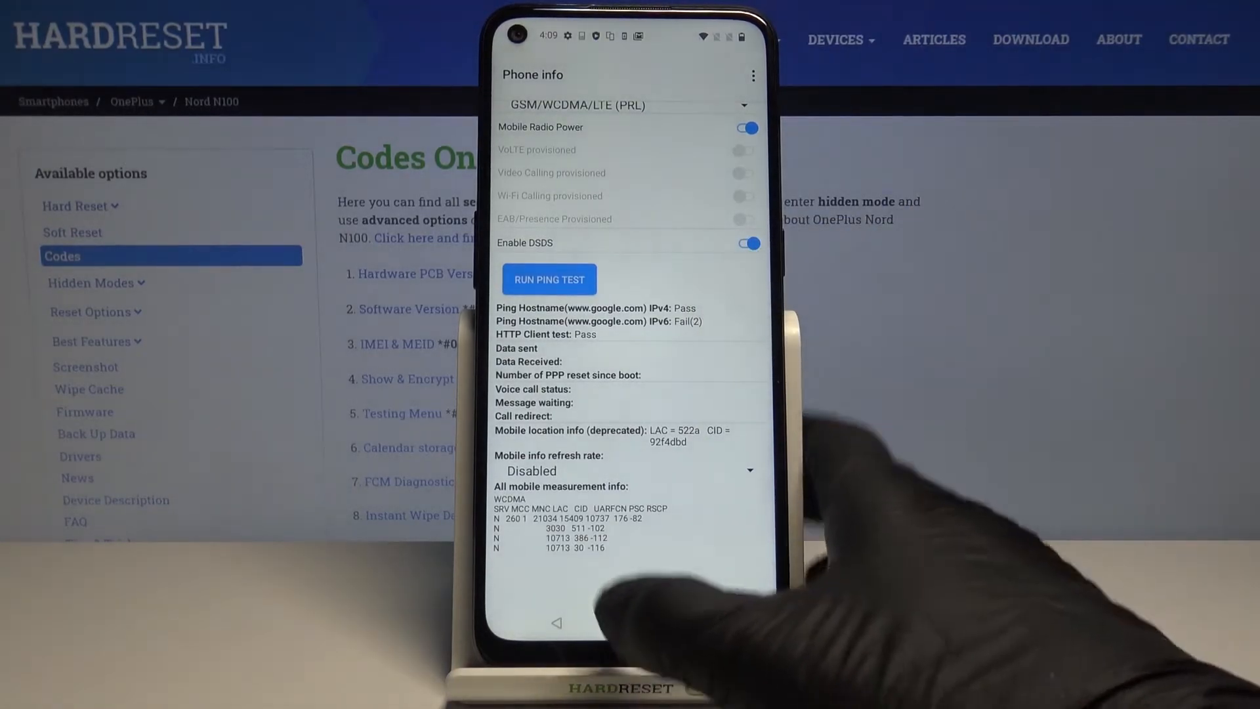
scroll("down", 3)
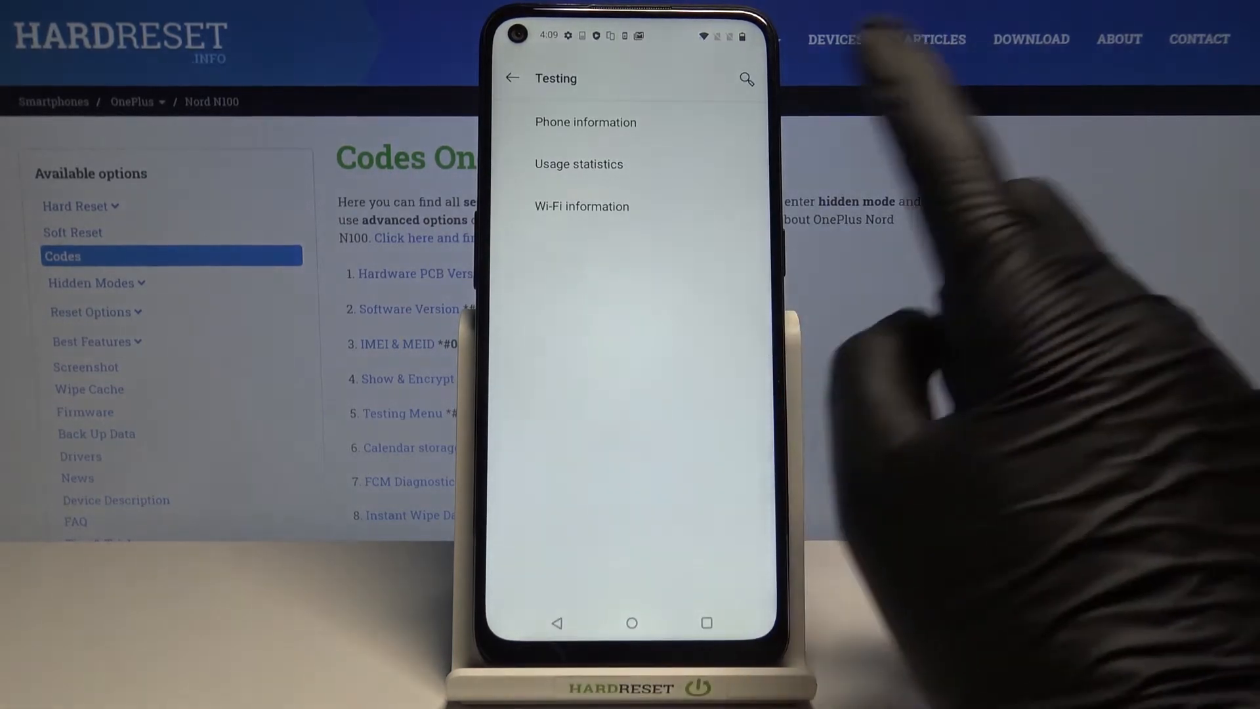
left_click(579, 165)
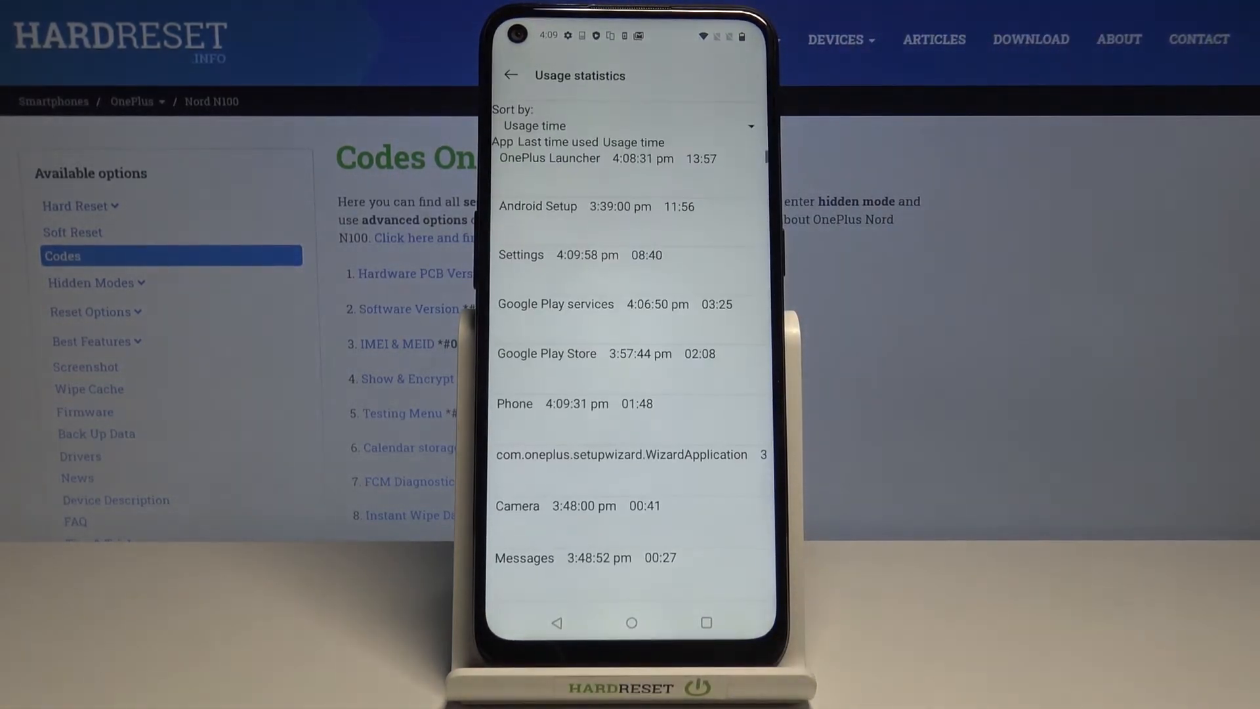
scroll("down", 3)
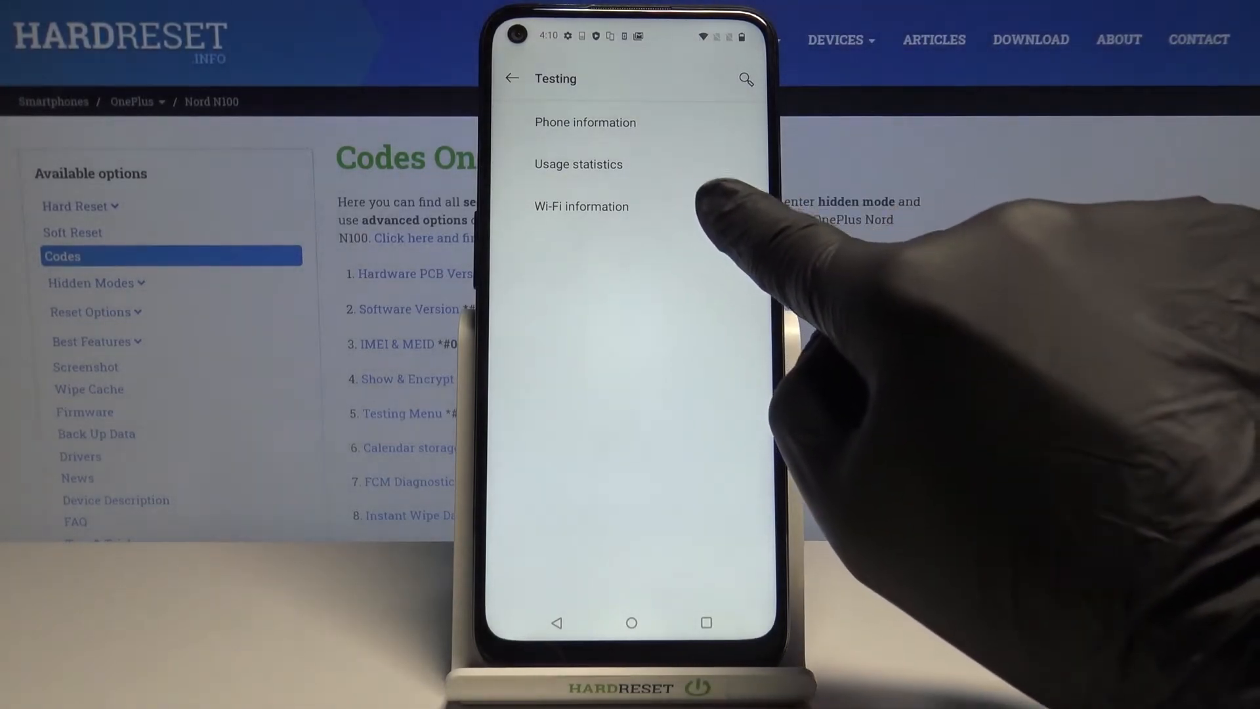
- View Wi-Fi information with refreshed stats, then start dialing *#*#225
left_click(581, 206)
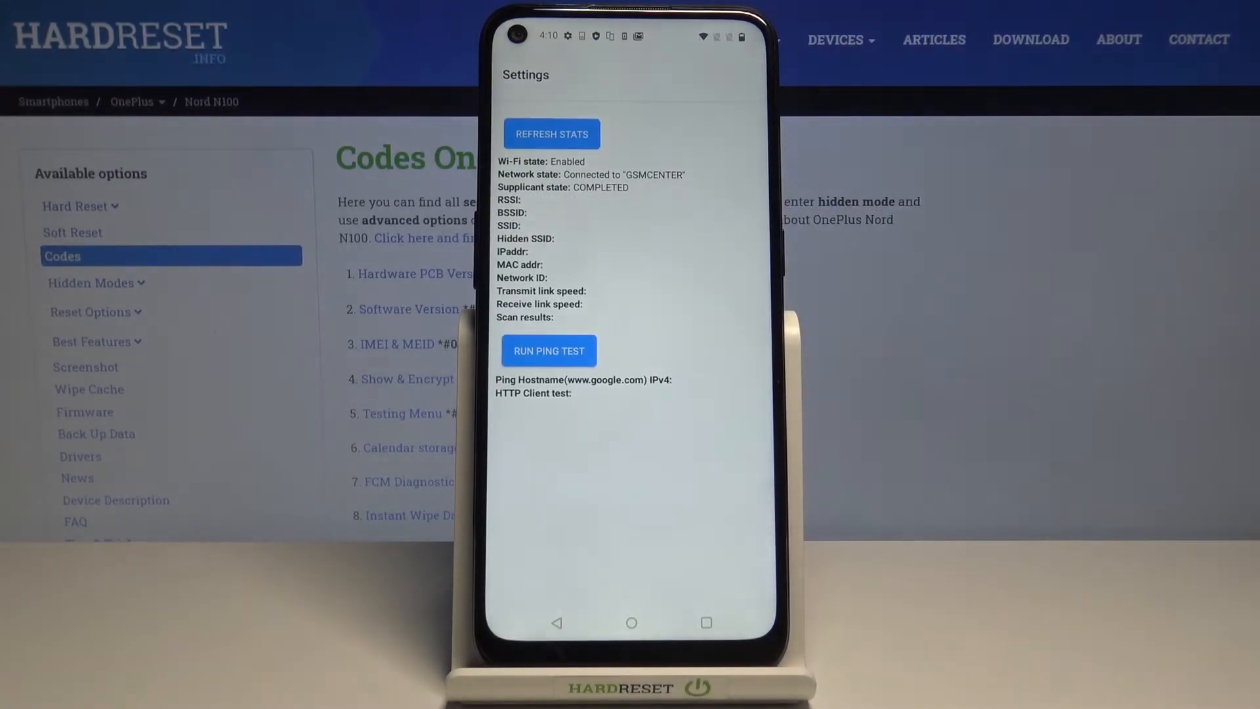
left_click(551, 134)
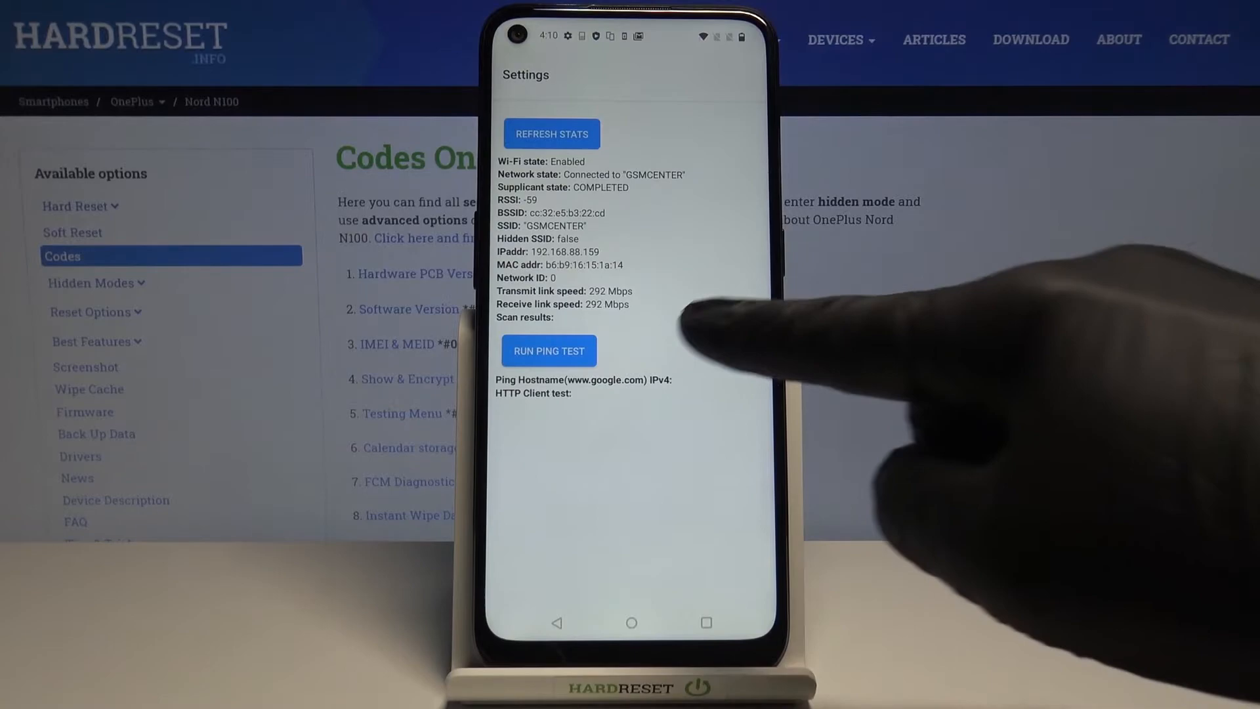
left_click(549, 351)
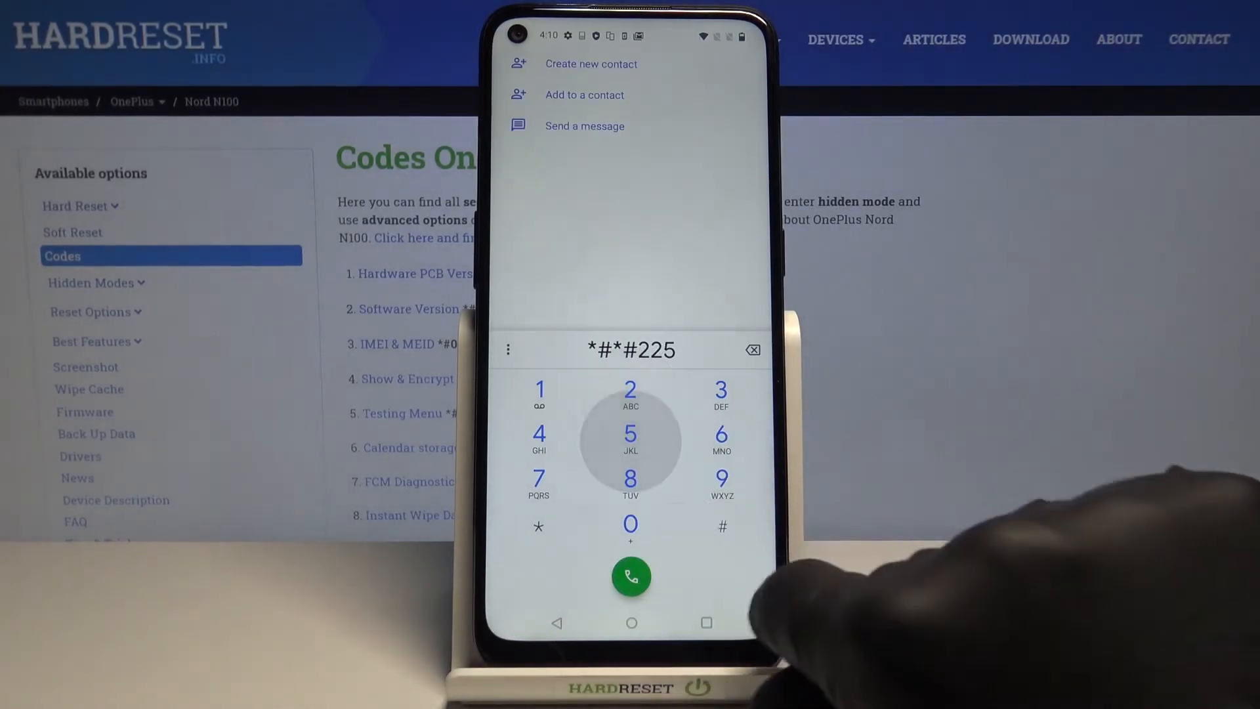
- Complete the *#*#225#*#* calendar storage code, leaving an empty number field
left_click(538, 526)
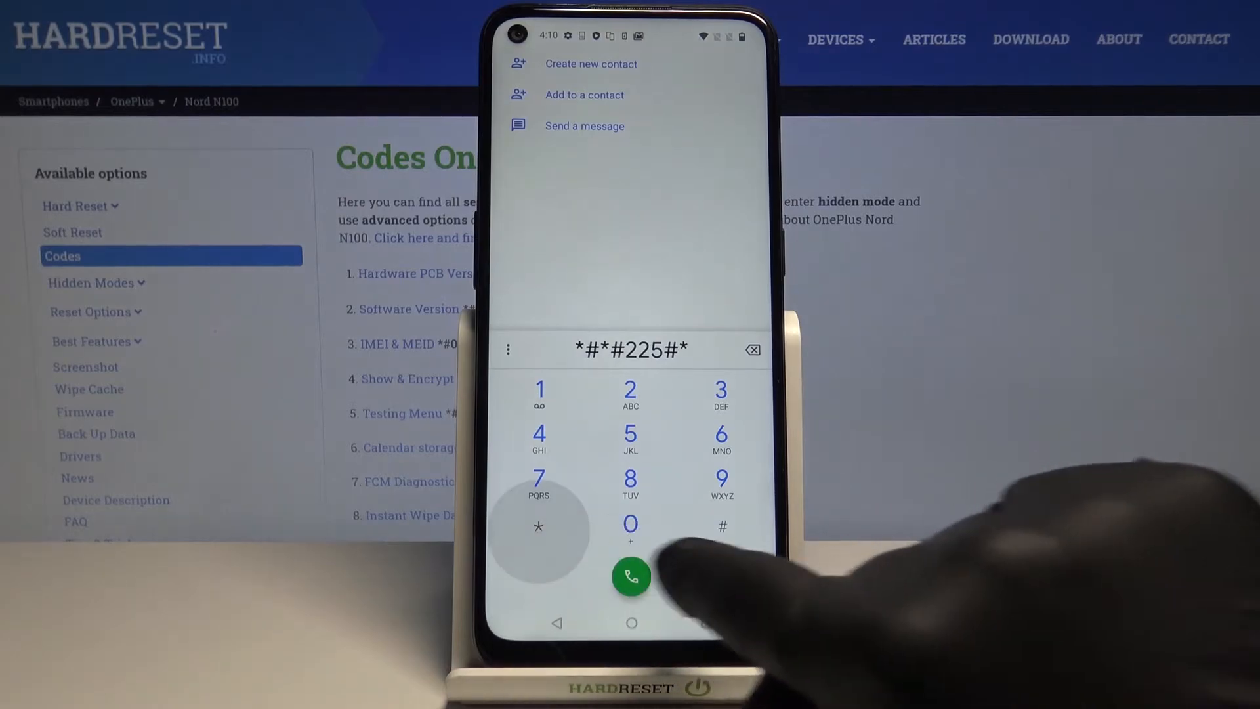
left_click(631, 576)
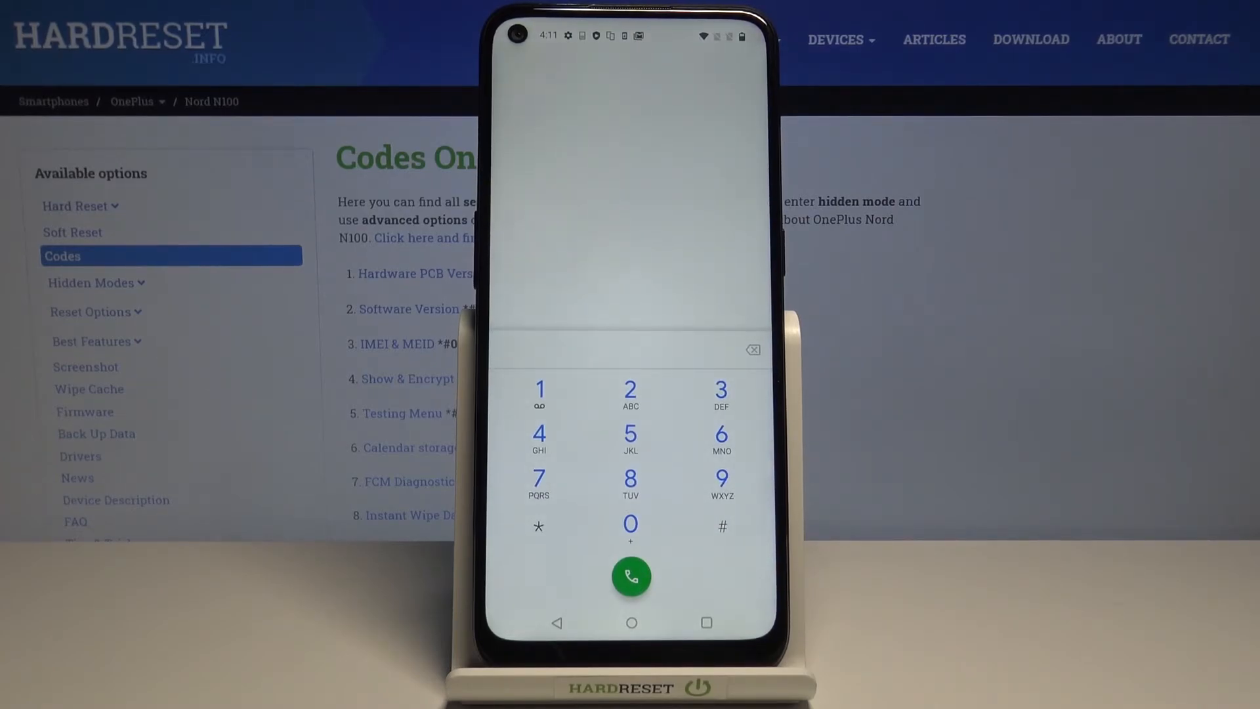
left_click(539, 527)
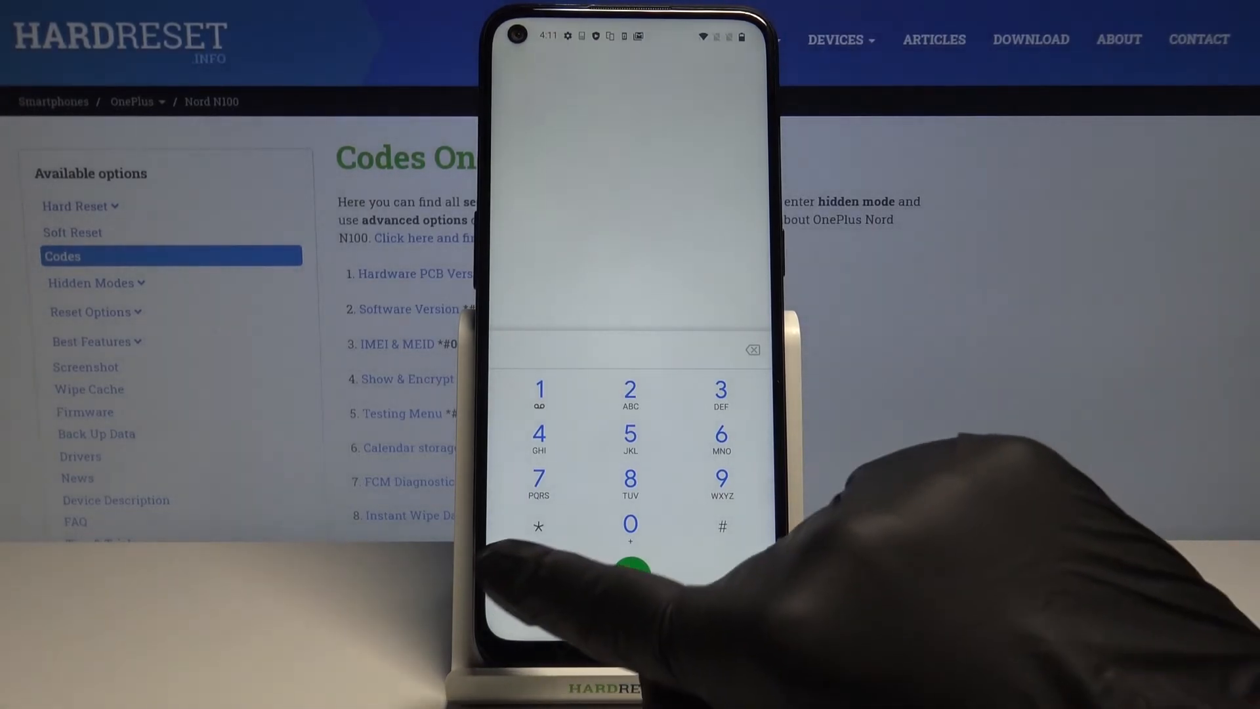
left_click(539, 526)
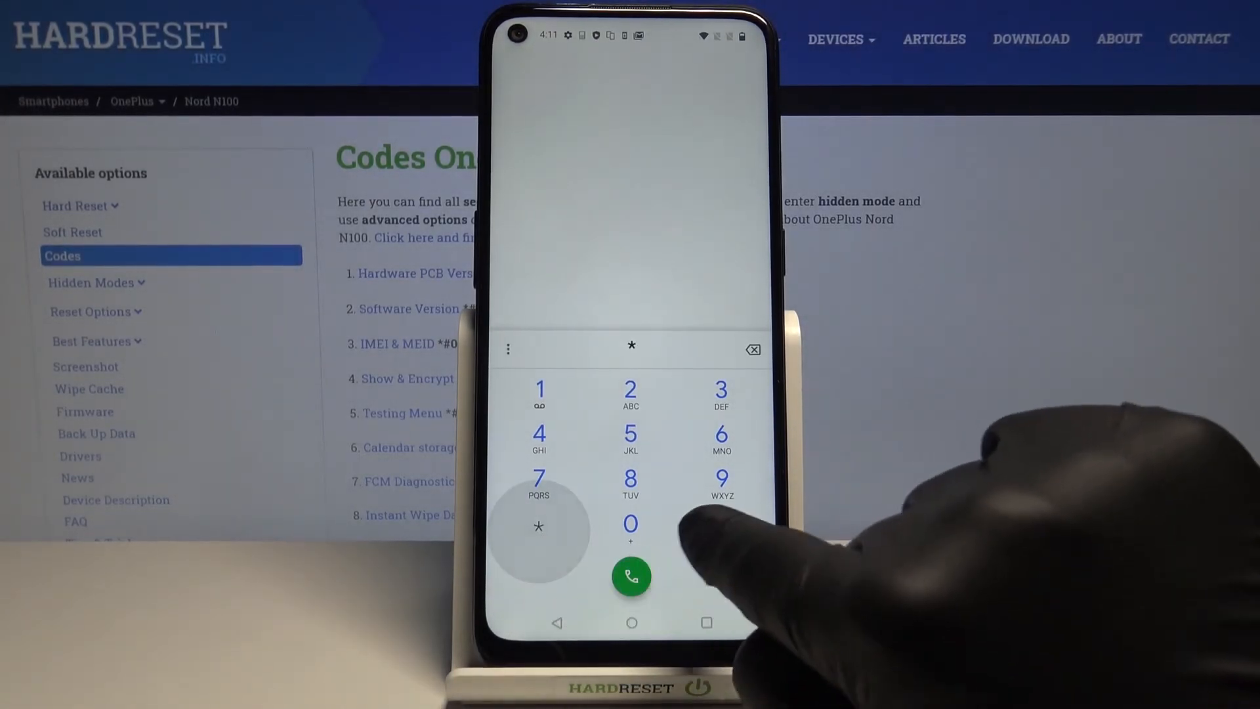
left_click(631, 523)
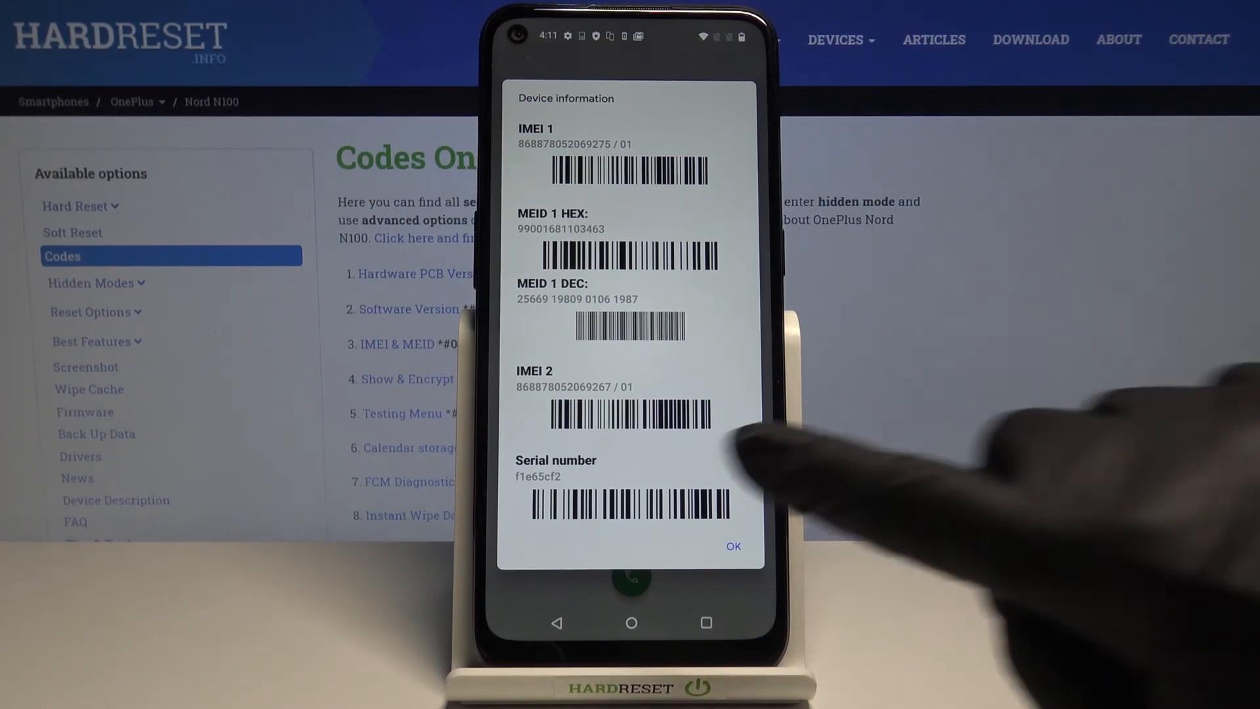
left_click(733, 545)
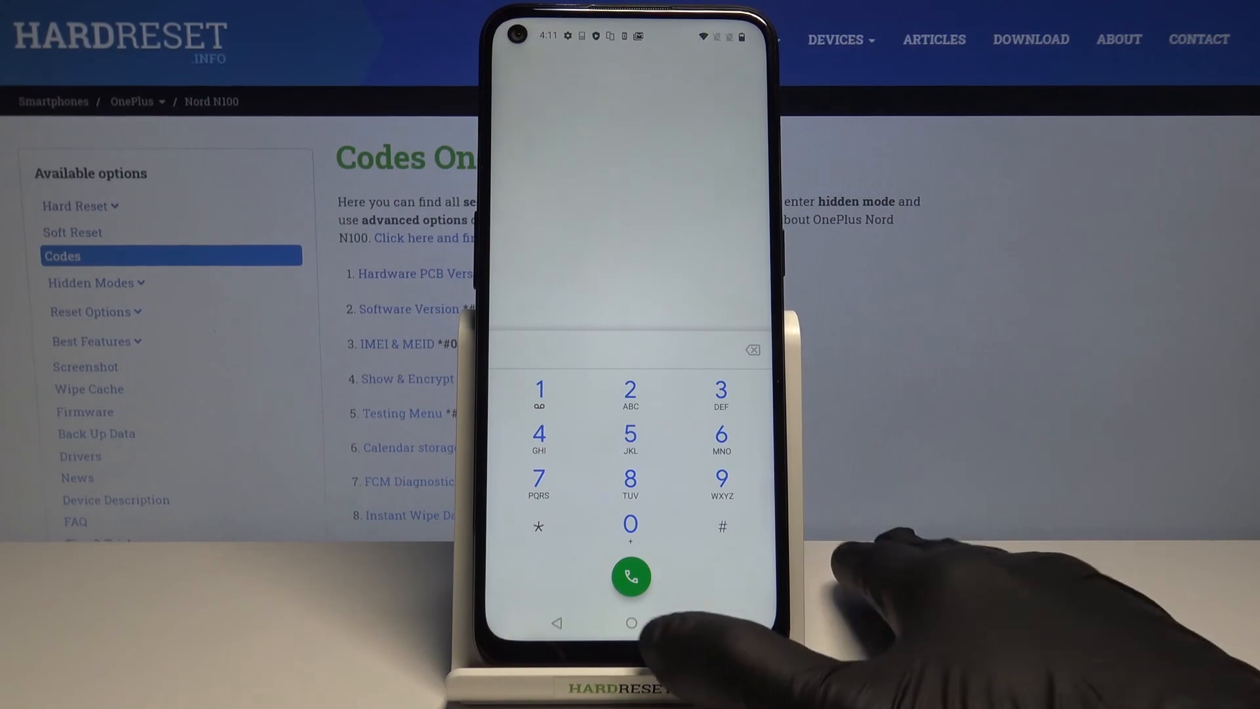